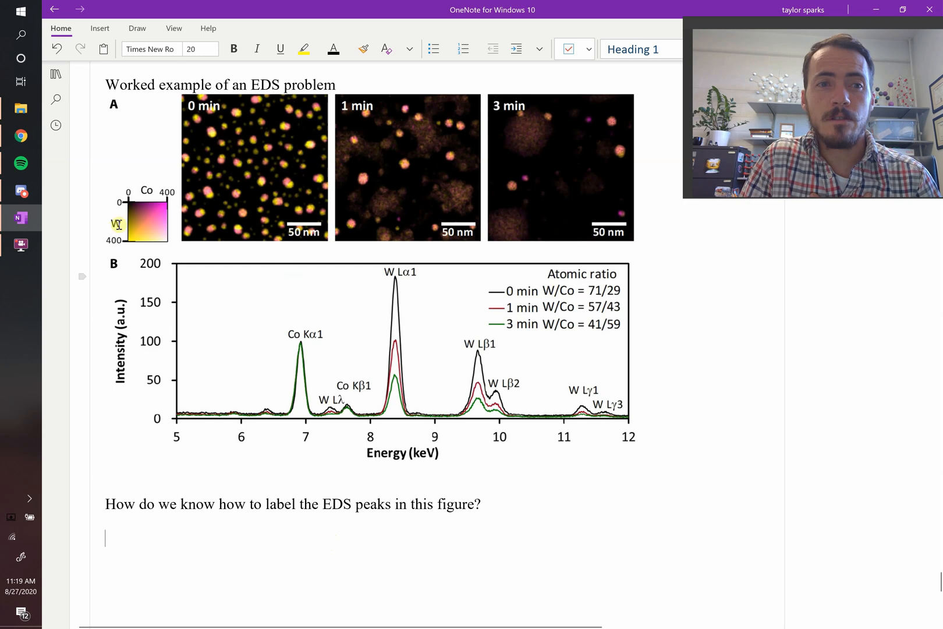
{"action": "mouse_move", "coordinate": [279, 174]}
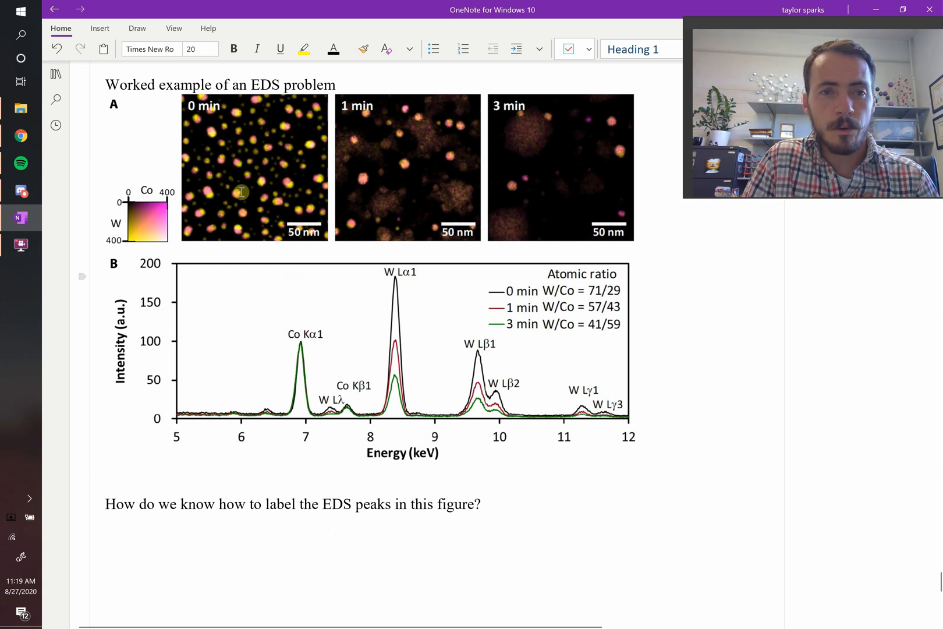
{"action": "mouse_move", "coordinate": [412, 183]}
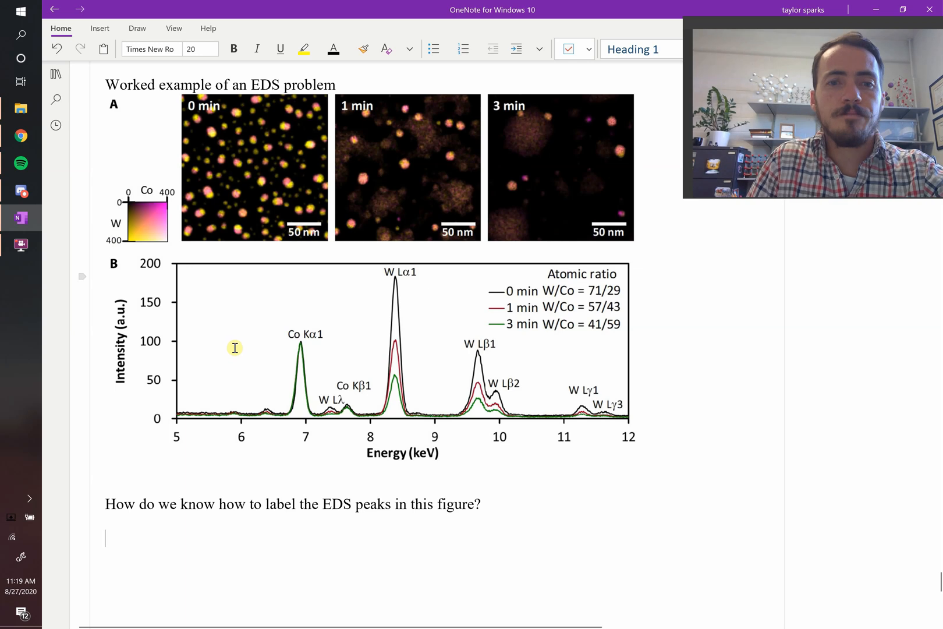
Activate the Draw ribbon so pen inking is available on the EDS figure page.
{"action": "left_click", "coordinate": [136, 28]}
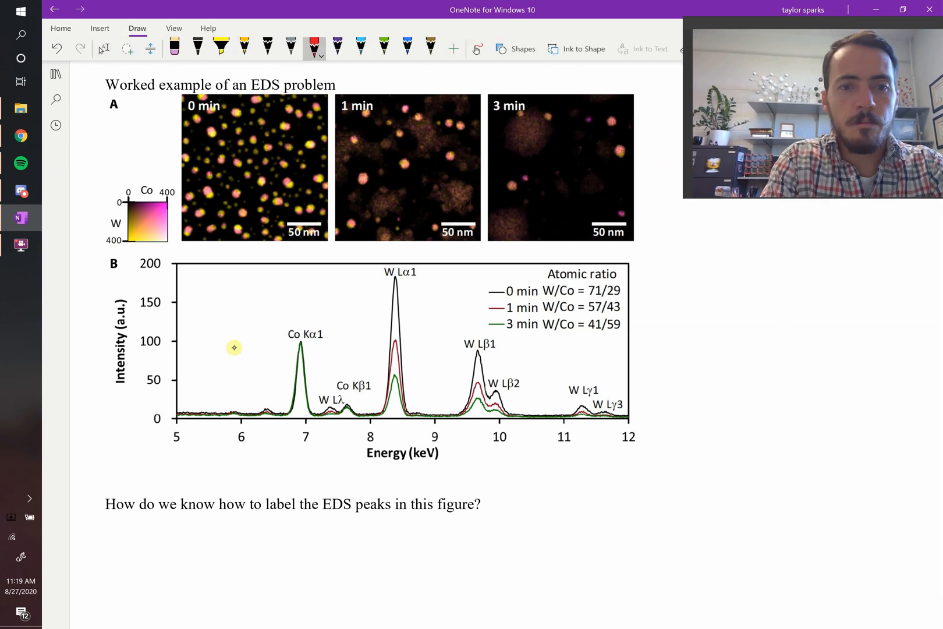
Ink red upward arrows beneath the Co Kα1 and Co Kβ1 peaks of the spectrum.
{"action": "left_click_drag", "start_coordinate": [307, 475], "coordinate": [306, 430]}
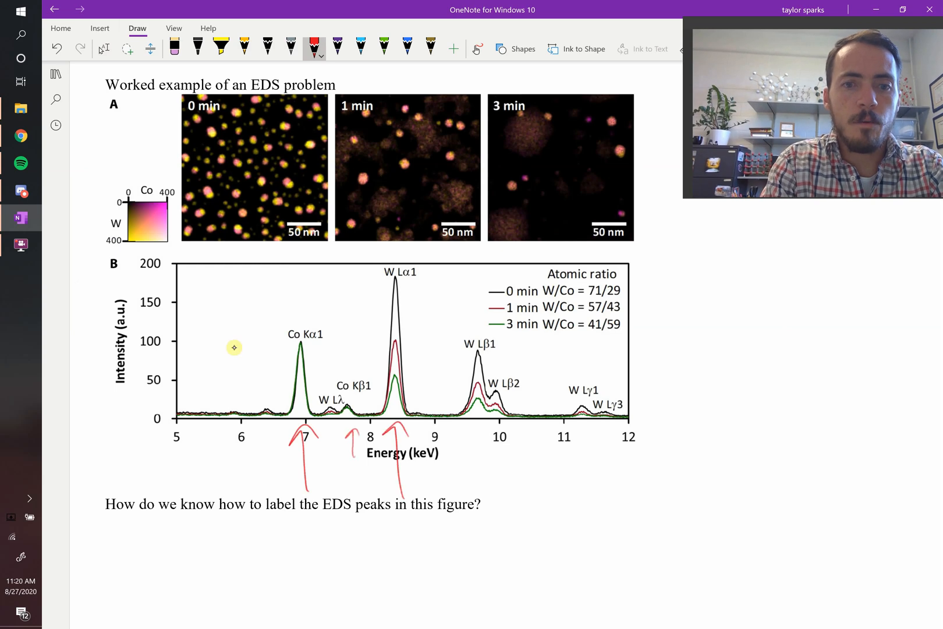
{"action": "left_click_drag", "start_coordinate": [350, 454], "coordinate": [349, 433]}
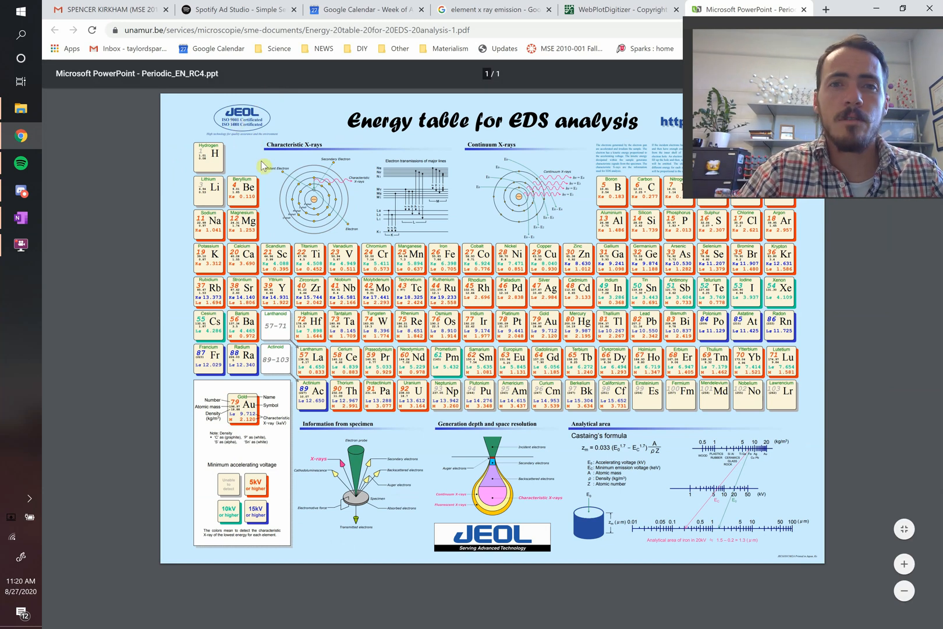
{"action": "mouse_move", "coordinate": [489, 142]}
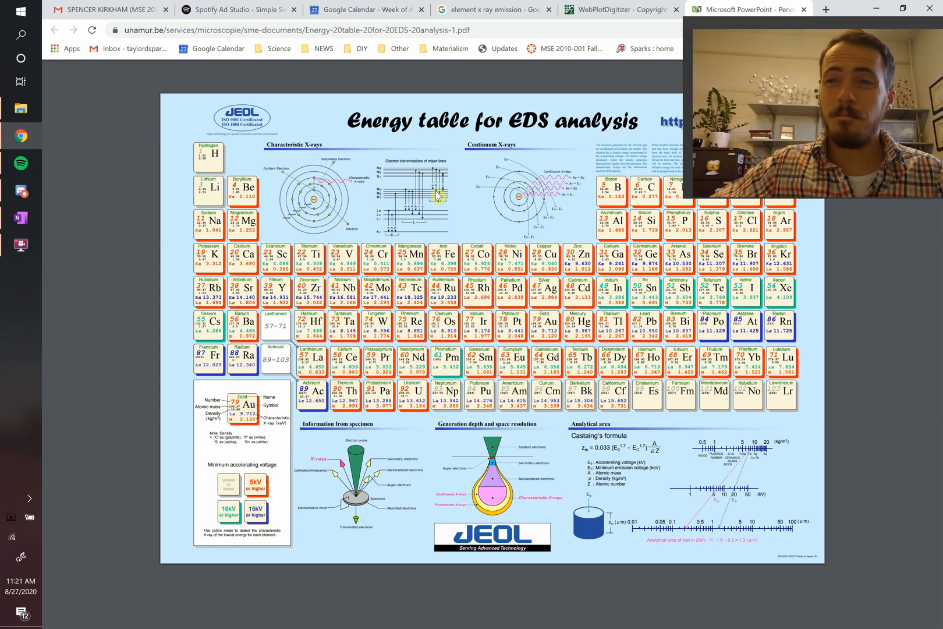
Show the JEOL Energy table for EDS analysis PDF in Chrome.
{"action": "left_click", "coordinate": [21, 218]}
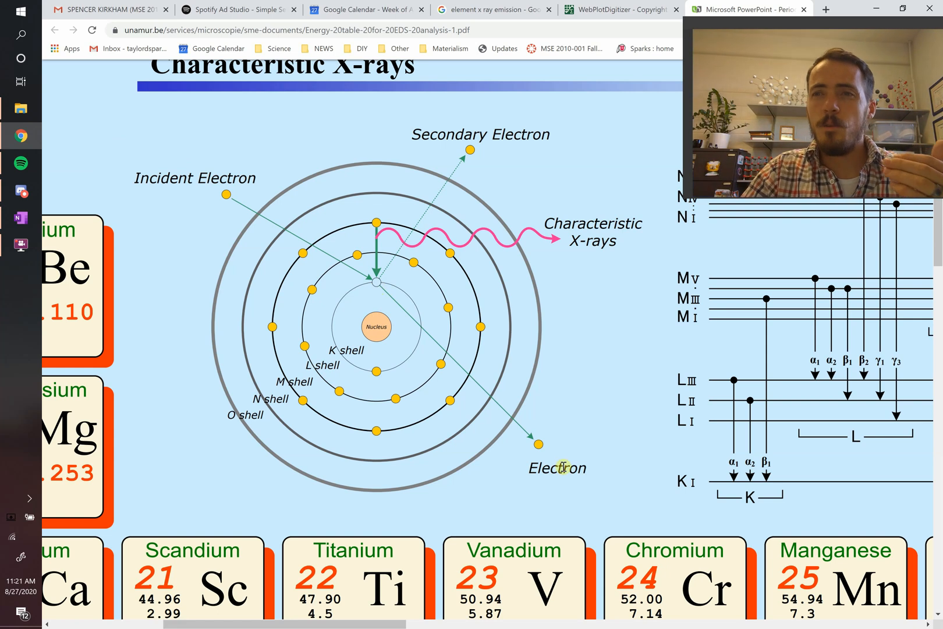
{"action": "mouse_move", "coordinate": [376, 227]}
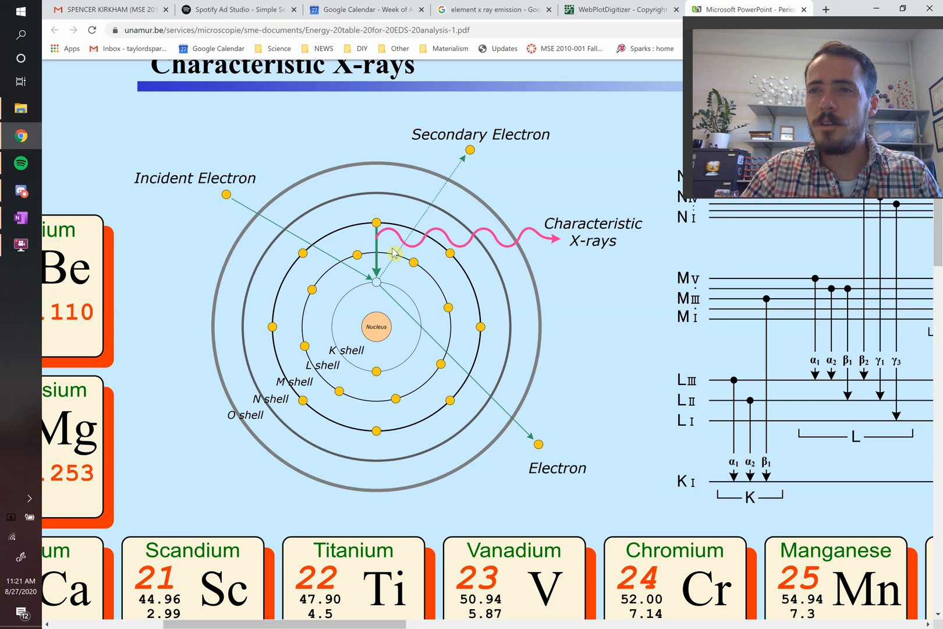
{"action": "mouse_move", "coordinate": [377, 288]}
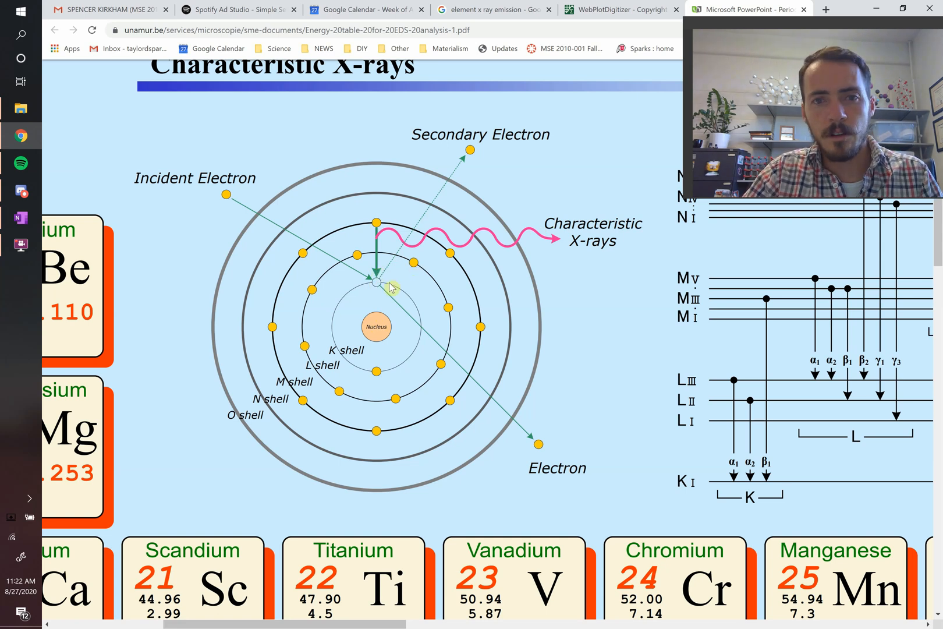
{"action": "mouse_move", "coordinate": [376, 222]}
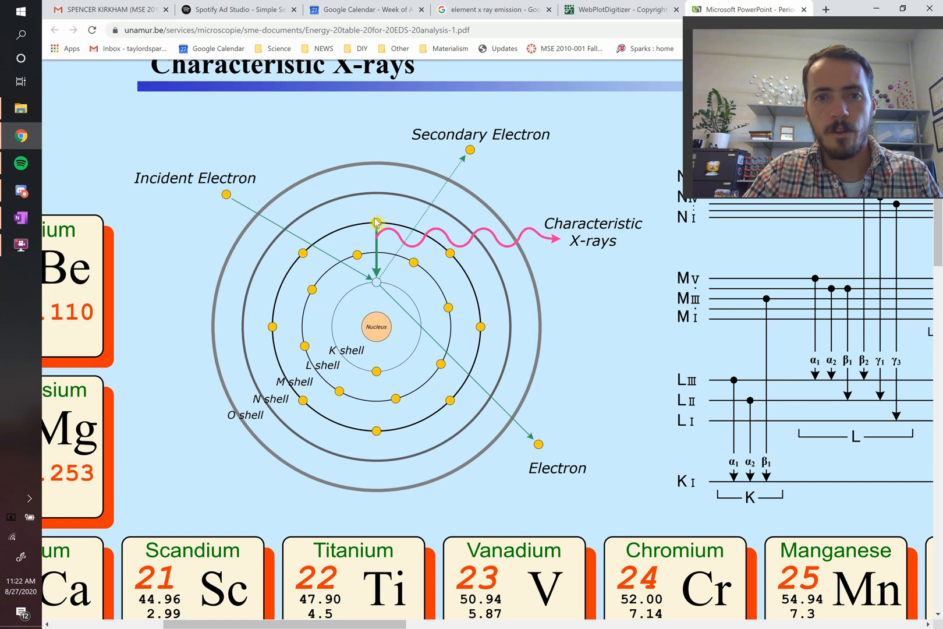
{"action": "mouse_move", "coordinate": [380, 283]}
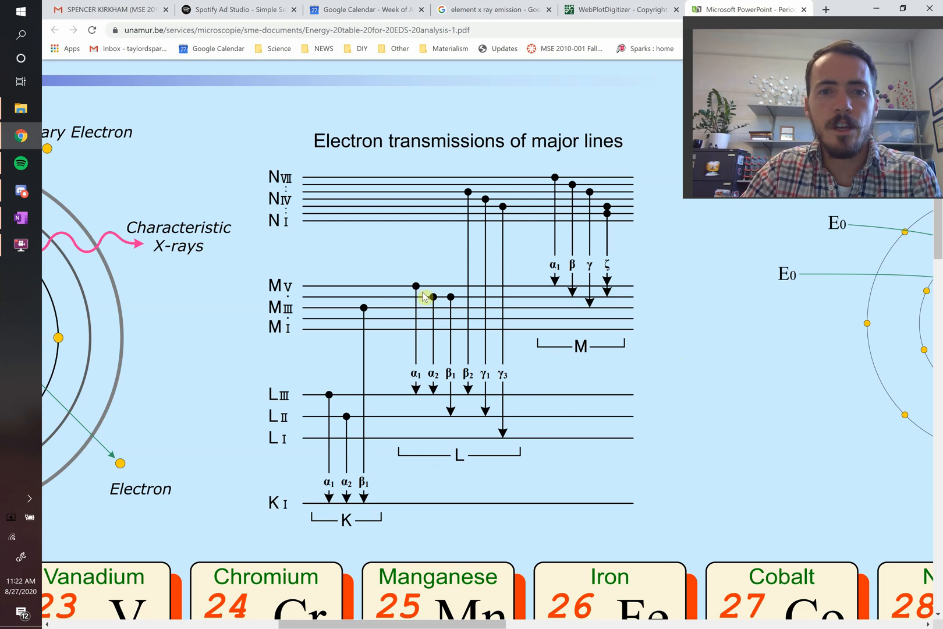
{"action": "mouse_move", "coordinate": [625, 311]}
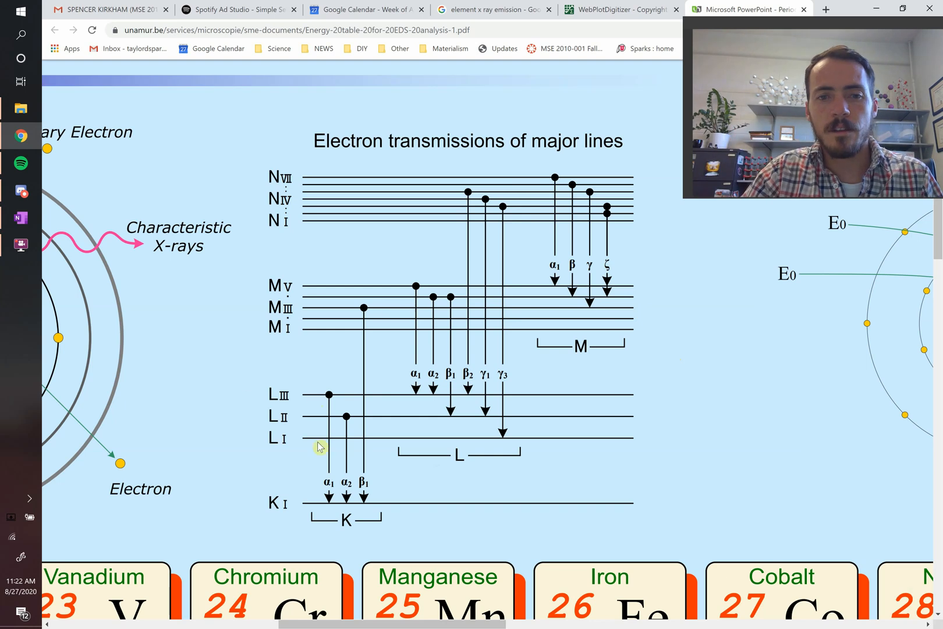
{"action": "mouse_move", "coordinate": [373, 518]}
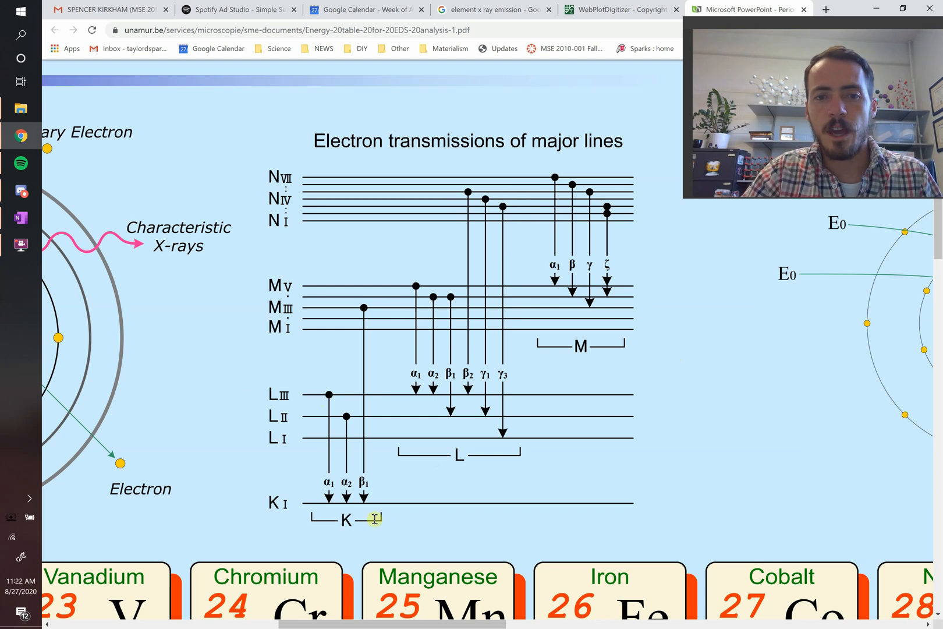
{"action": "mouse_move", "coordinate": [317, 436]}
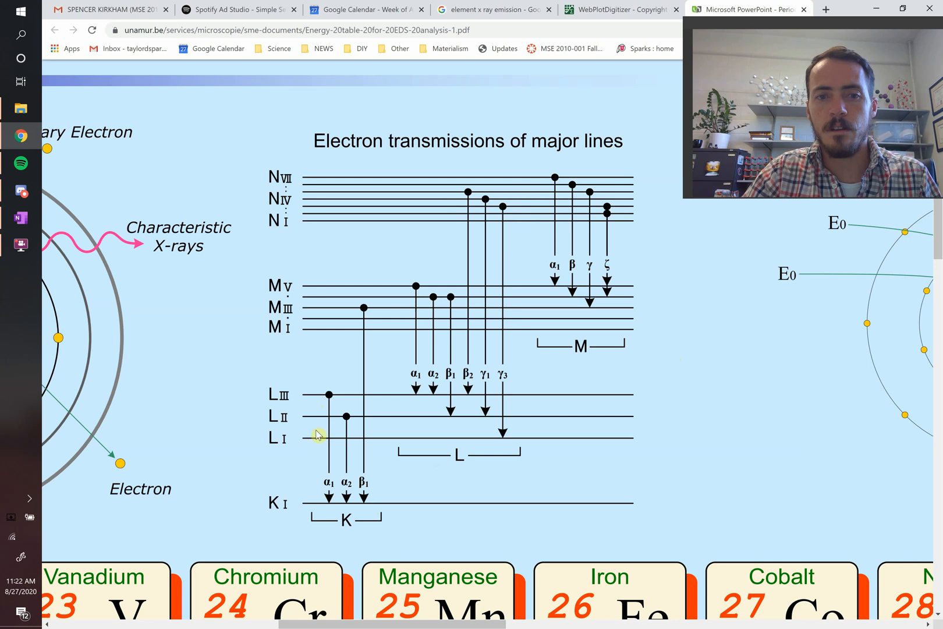
{"action": "mouse_move", "coordinate": [328, 492]}
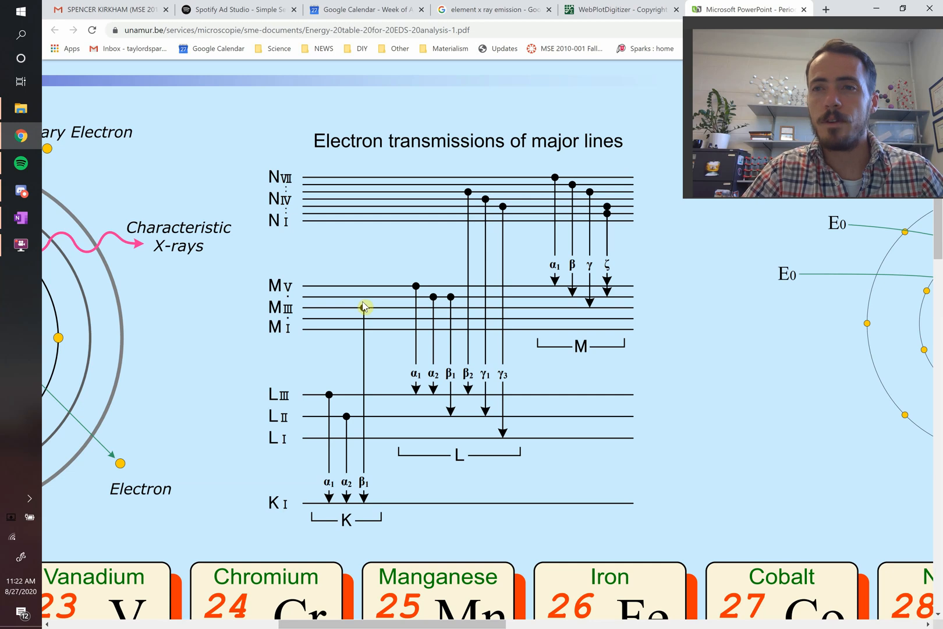
{"action": "mouse_move", "coordinate": [367, 504]}
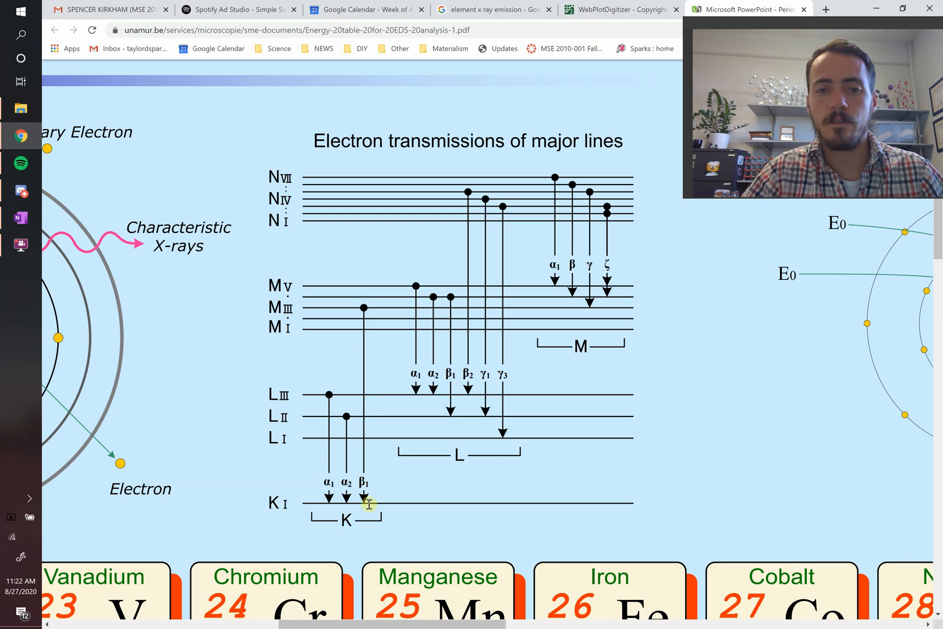
{"action": "mouse_move", "coordinate": [321, 400]}
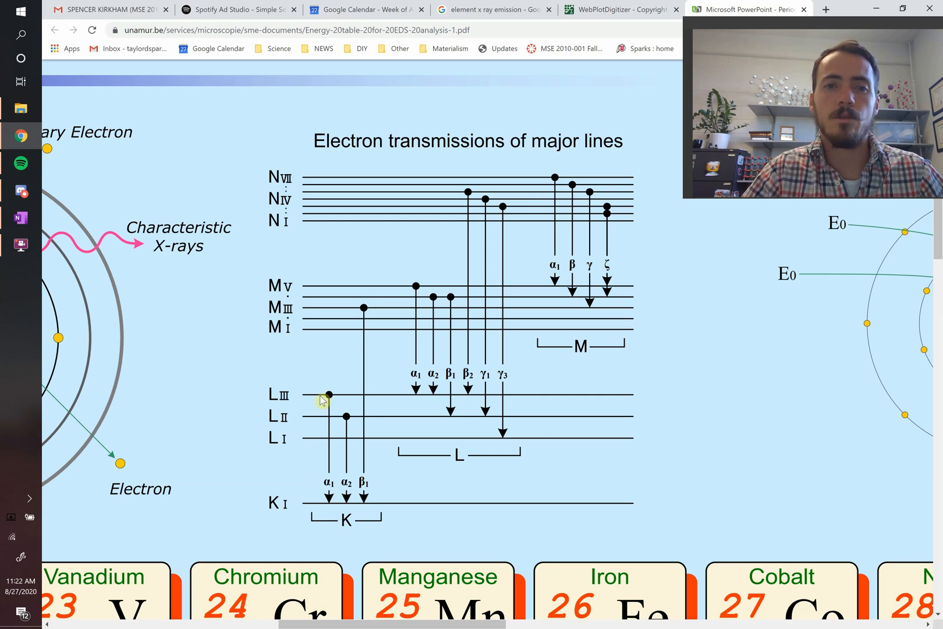
{"action": "mouse_move", "coordinate": [325, 481]}
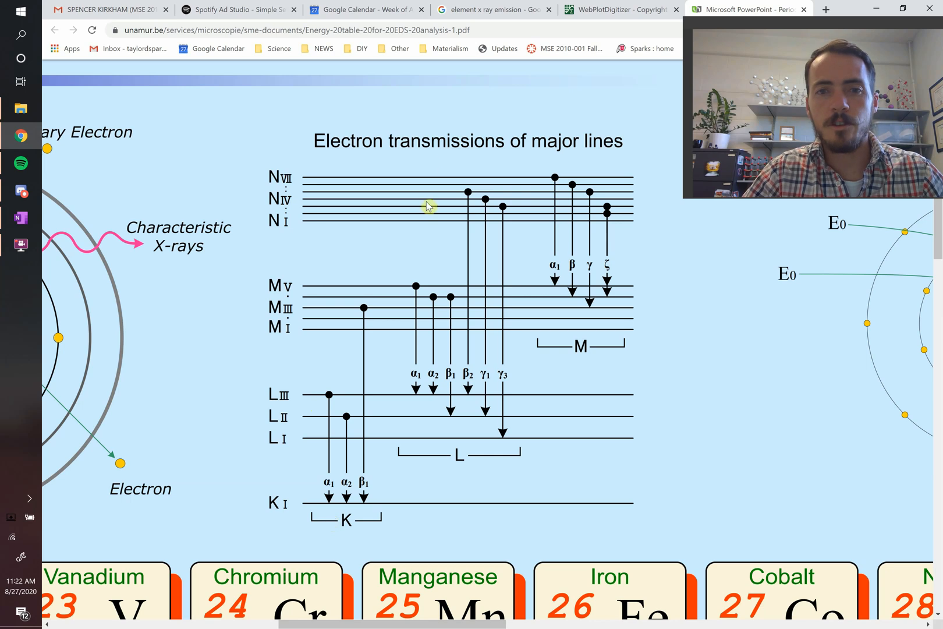
{"action": "mouse_move", "coordinate": [524, 227]}
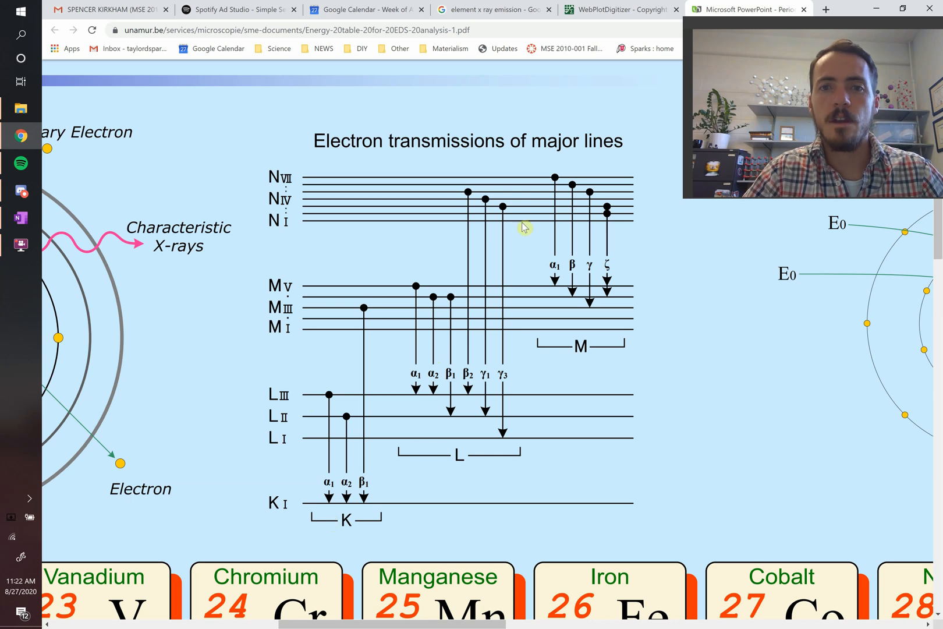
{"action": "mouse_move", "coordinate": [544, 307]}
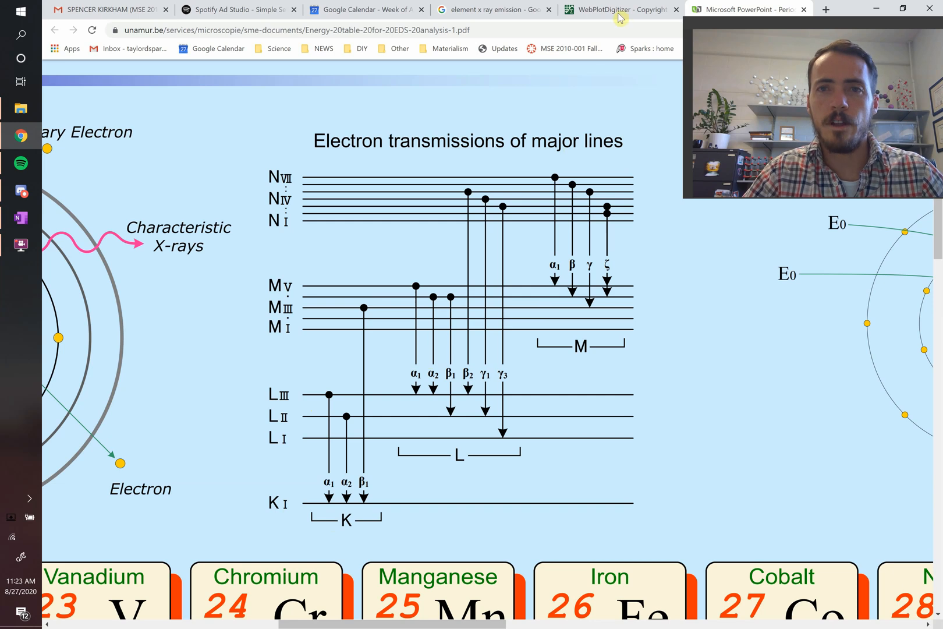
Show the Google Images results with the molybdenum Kα/Kβ spectrum enlarged.
{"action": "left_click", "coordinate": [487, 10]}
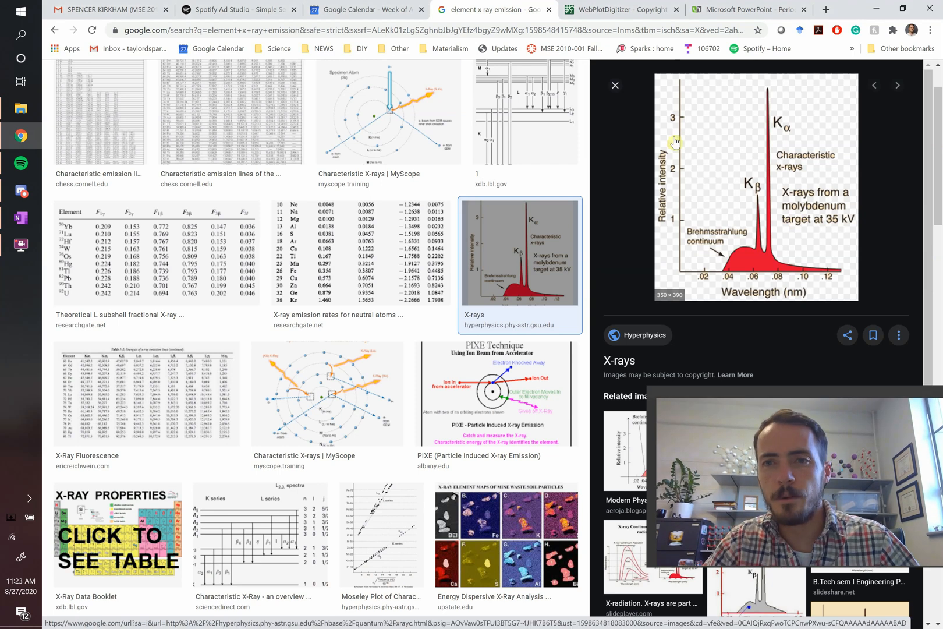
{"action": "mouse_move", "coordinate": [746, 285]}
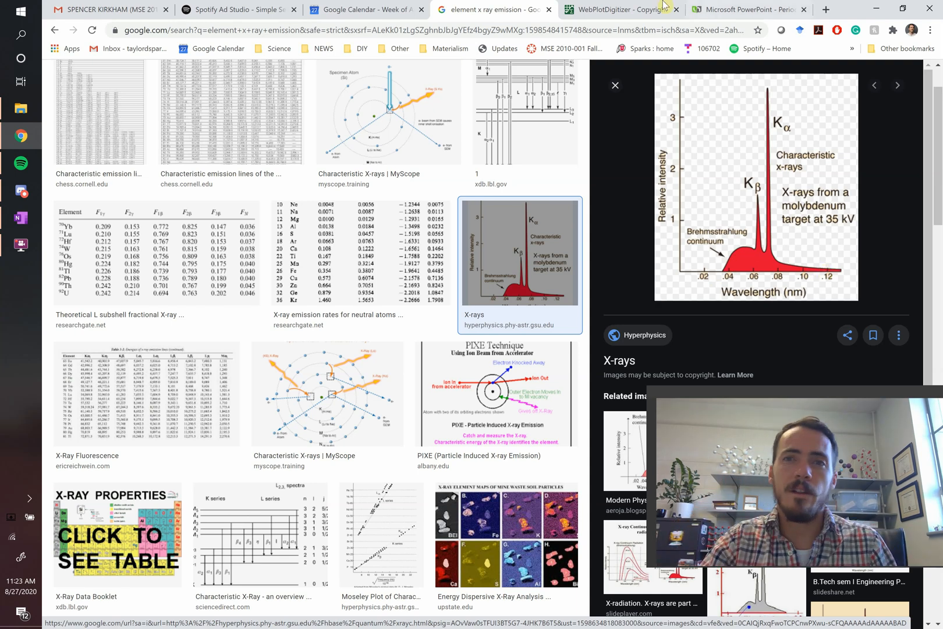
View the continuum X-rays diagram in the energy table PDF, then revisit the image results.
{"action": "left_click", "coordinate": [746, 9]}
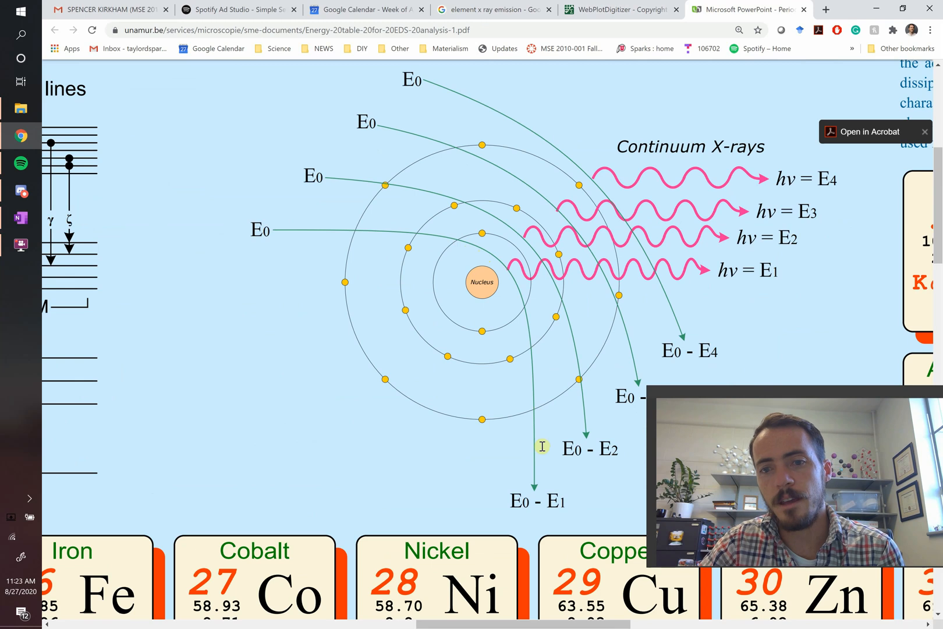
{"action": "mouse_move", "coordinate": [538, 498]}
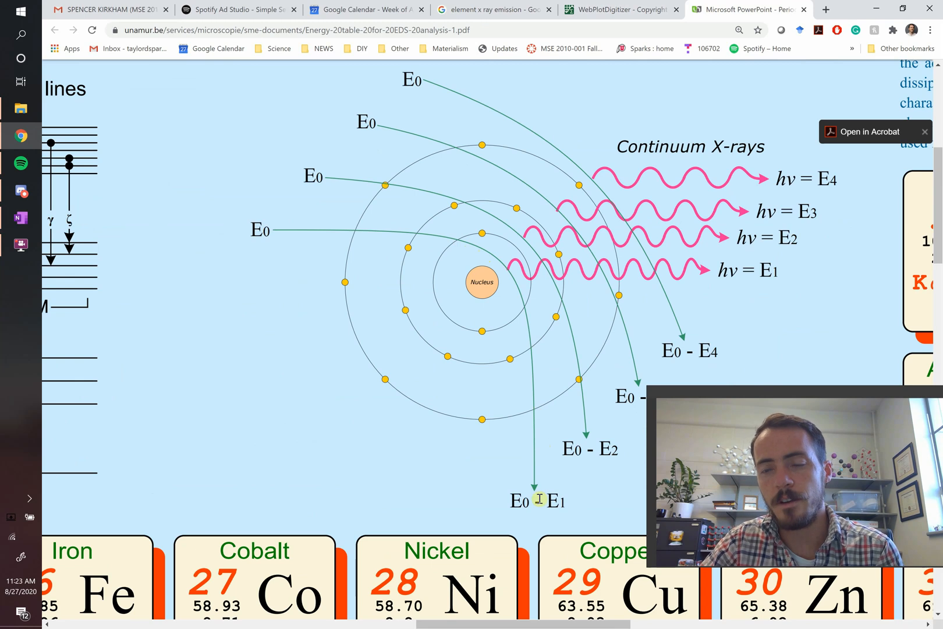
{"action": "mouse_move", "coordinate": [267, 252]}
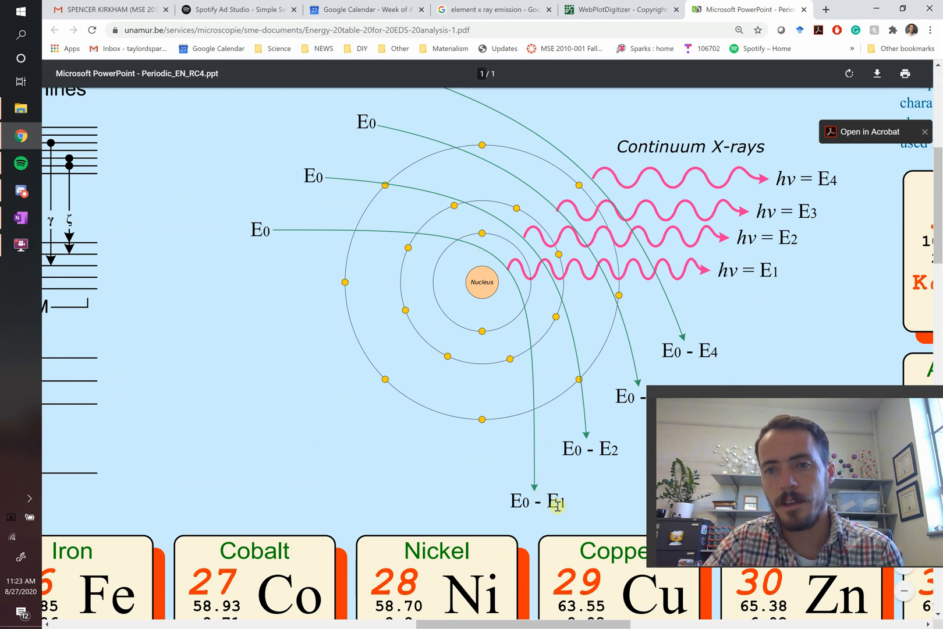
{"action": "mouse_move", "coordinate": [648, 263]}
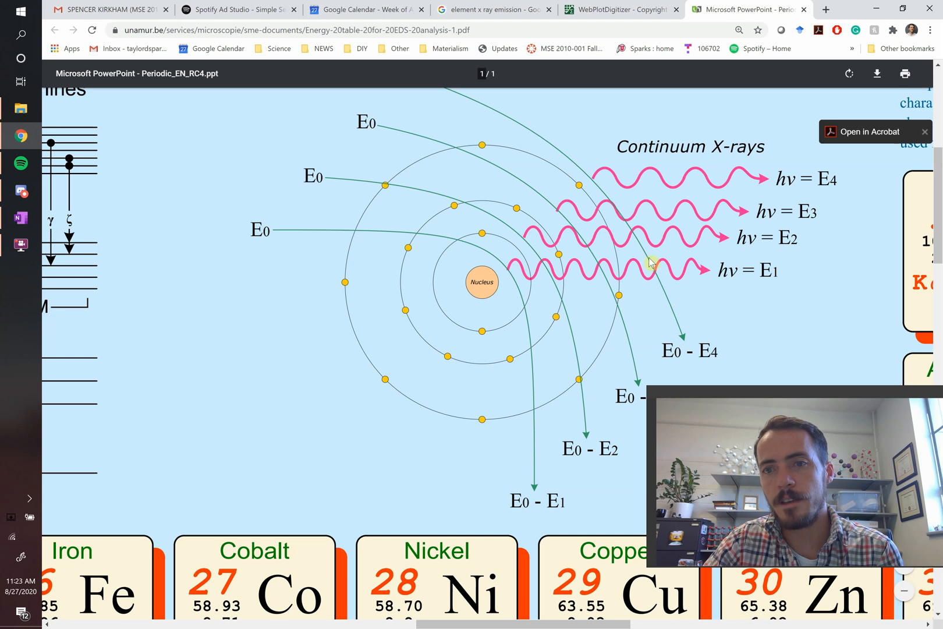
{"action": "mouse_move", "coordinate": [773, 283]}
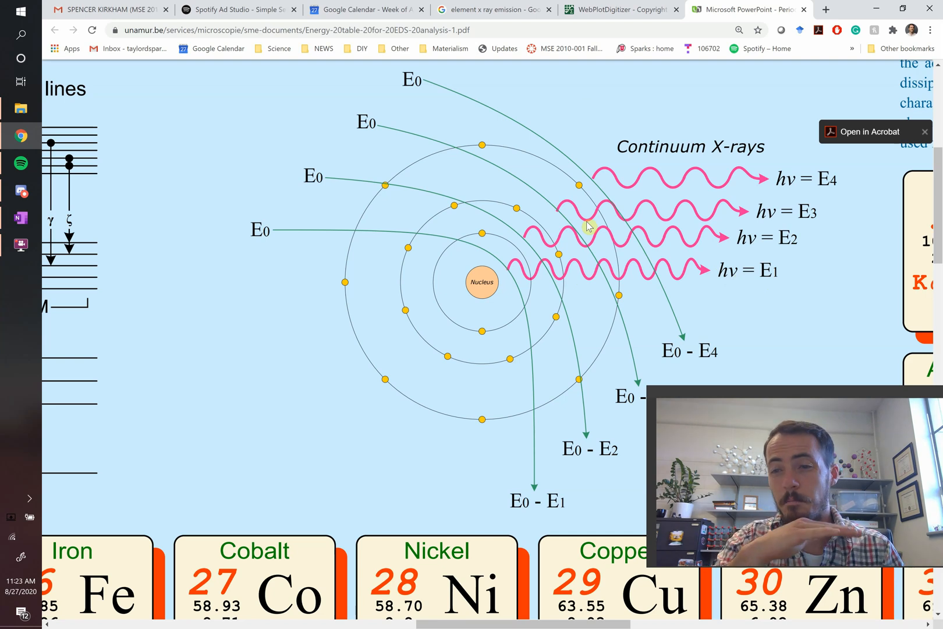
{"action": "left_click", "coordinate": [486, 9]}
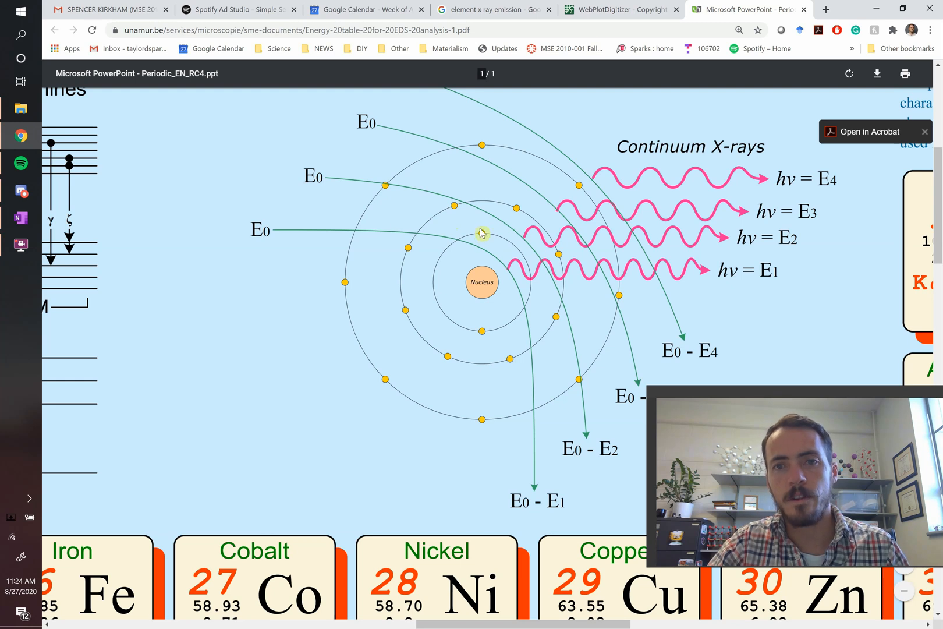
{"action": "left_click", "coordinate": [490, 9]}
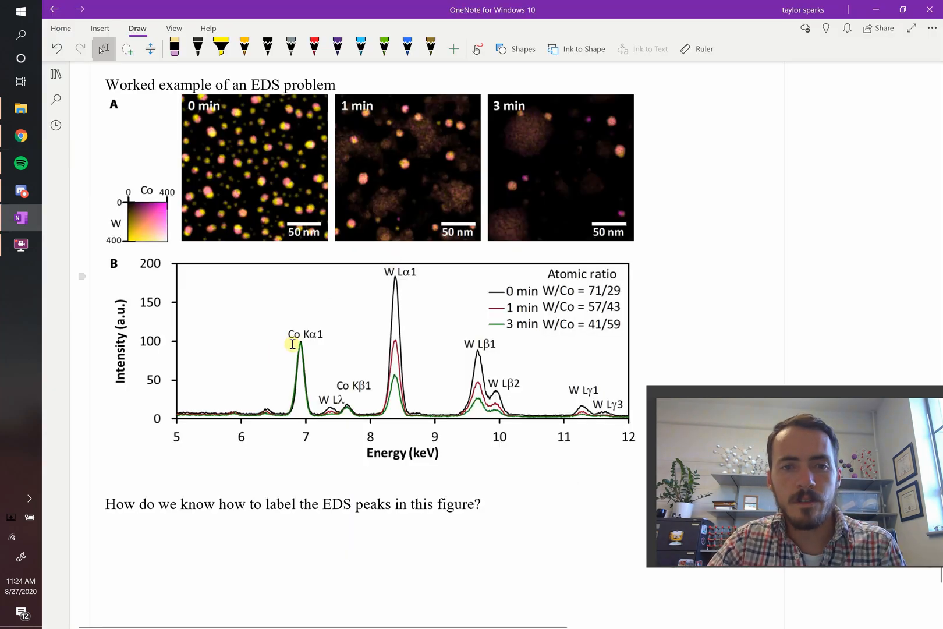
{"action": "mouse_move", "coordinate": [402, 277]}
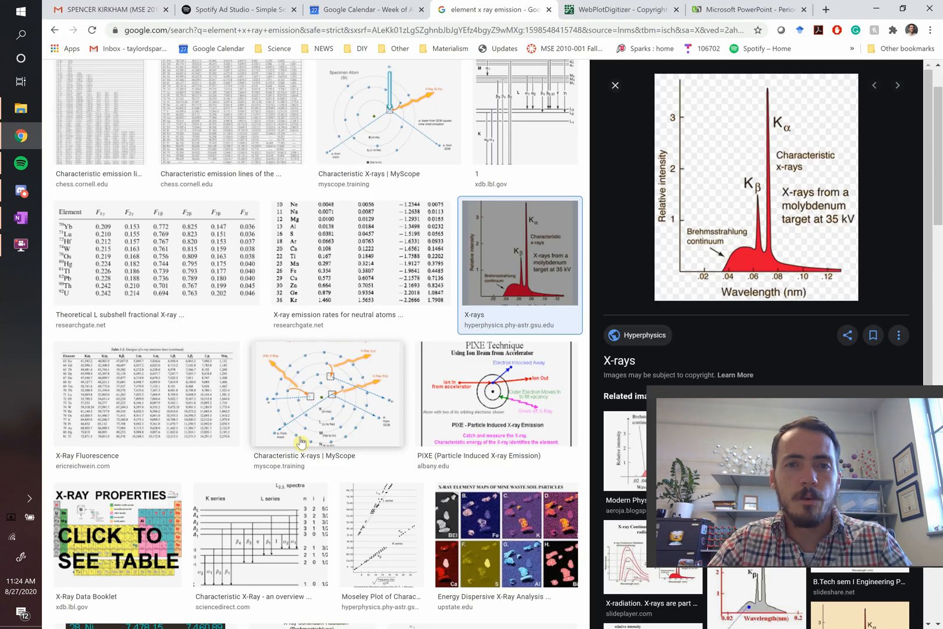
Return from Google Images to the unamur.be energy table PDF showing K–Nb rows.
{"action": "left_click", "coordinate": [749, 9]}
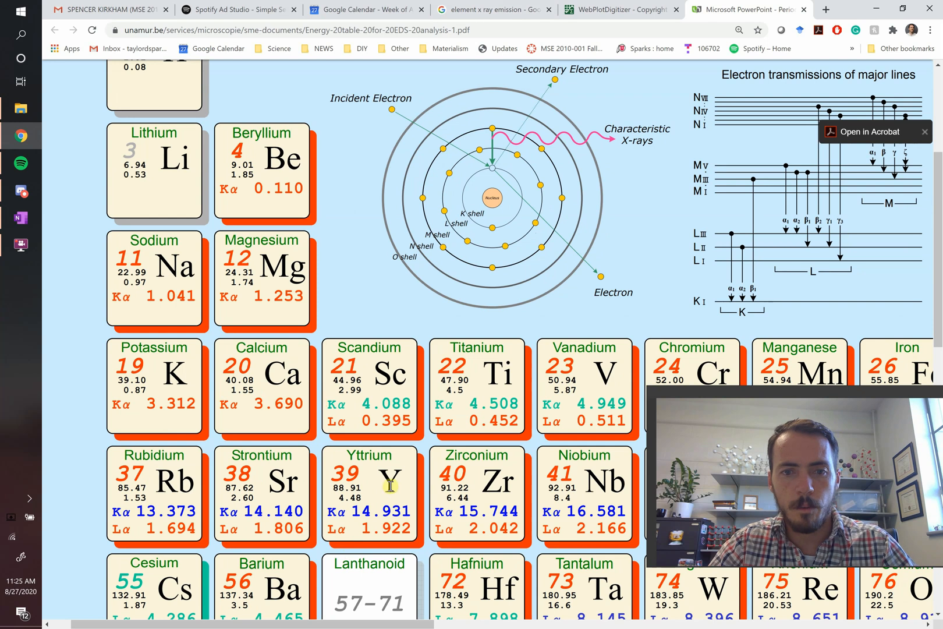
Scroll the table to the Cobalt tile with Kα 6.924 and Lα 0.776 energies.
{"action": "scroll", "scroll_direction": "right", "scroll_amount": 3}
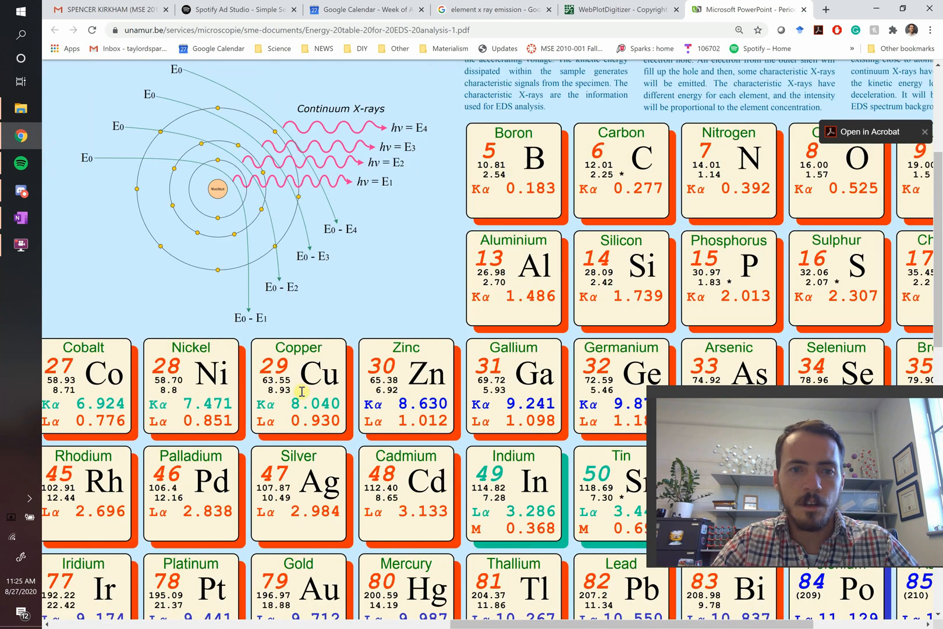
{"action": "scroll", "scroll_direction": "right", "scroll_amount": 3}
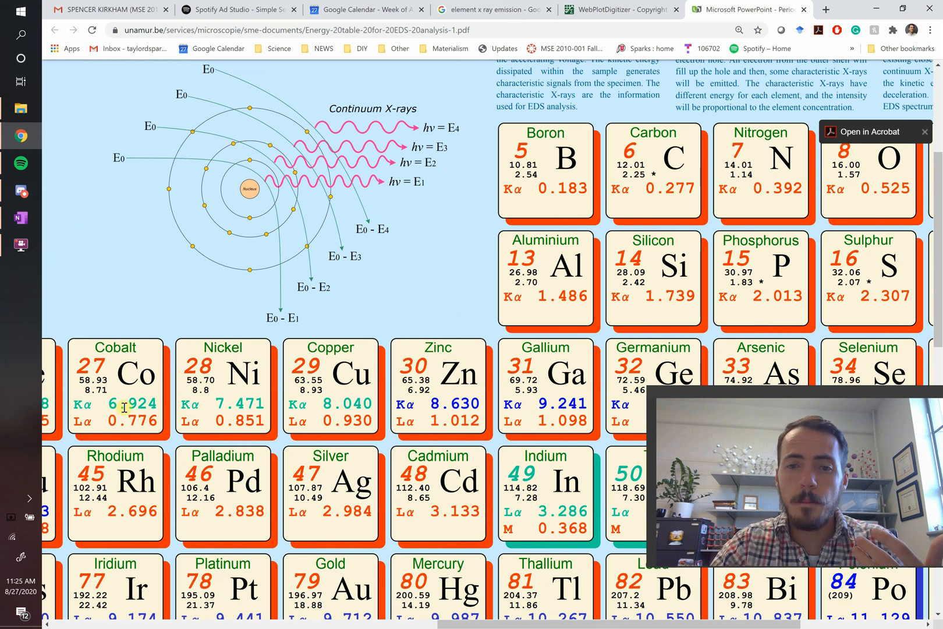
{"action": "scroll", "scroll_direction": "down", "scroll_amount": 3}
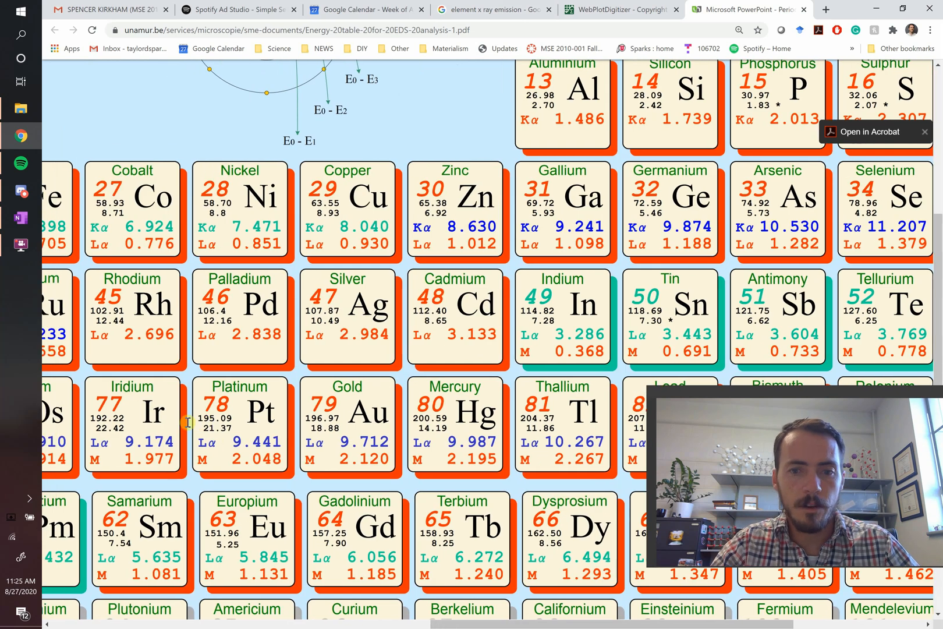
{"action": "scroll", "scroll_direction": "right", "scroll_amount": 3}
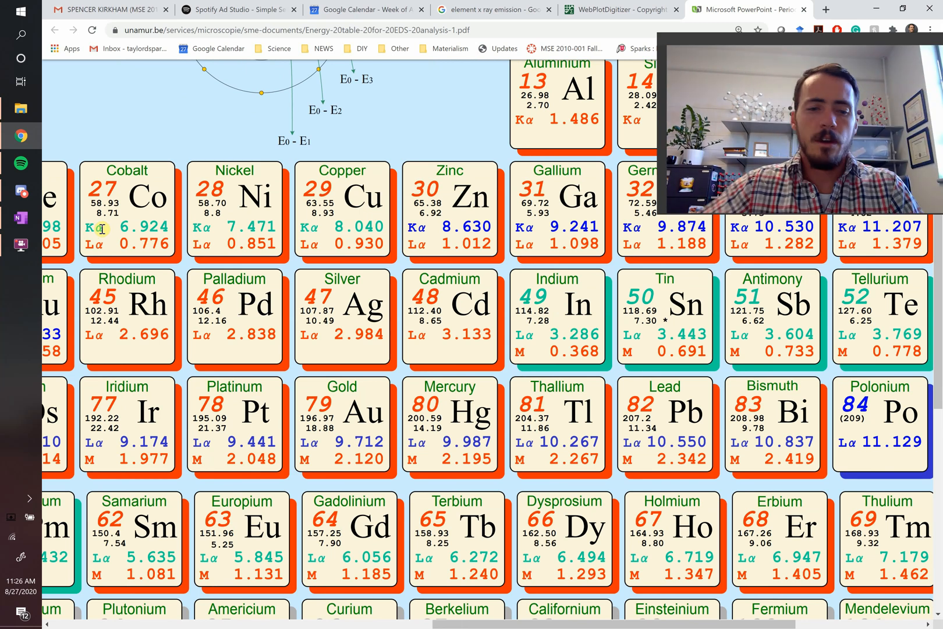
Return to the OneNote page with the labelled Co and W EDS spectrum.
{"action": "left_click", "coordinate": [20, 218]}
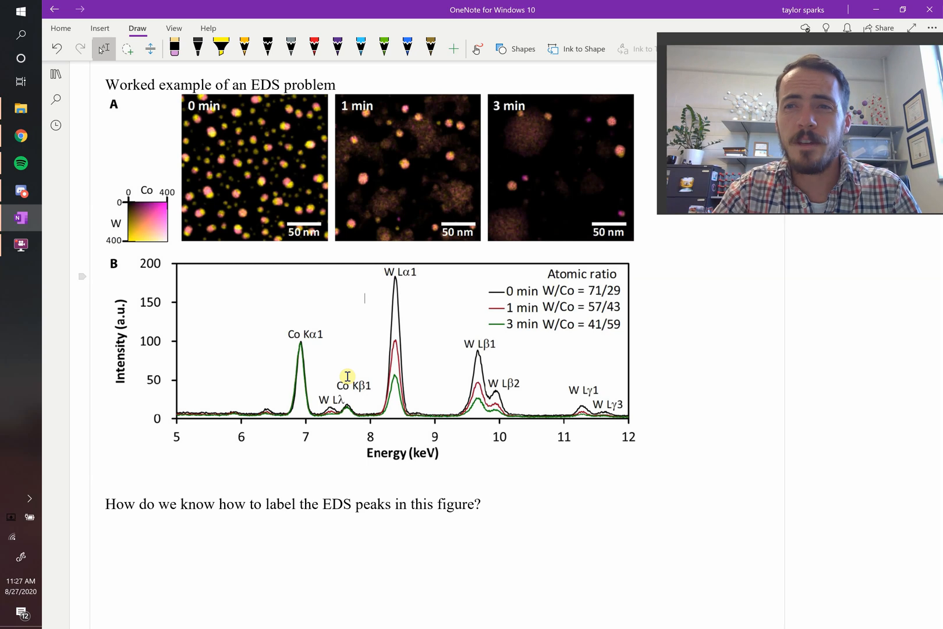
{"action": "mouse_move", "coordinate": [448, 331]}
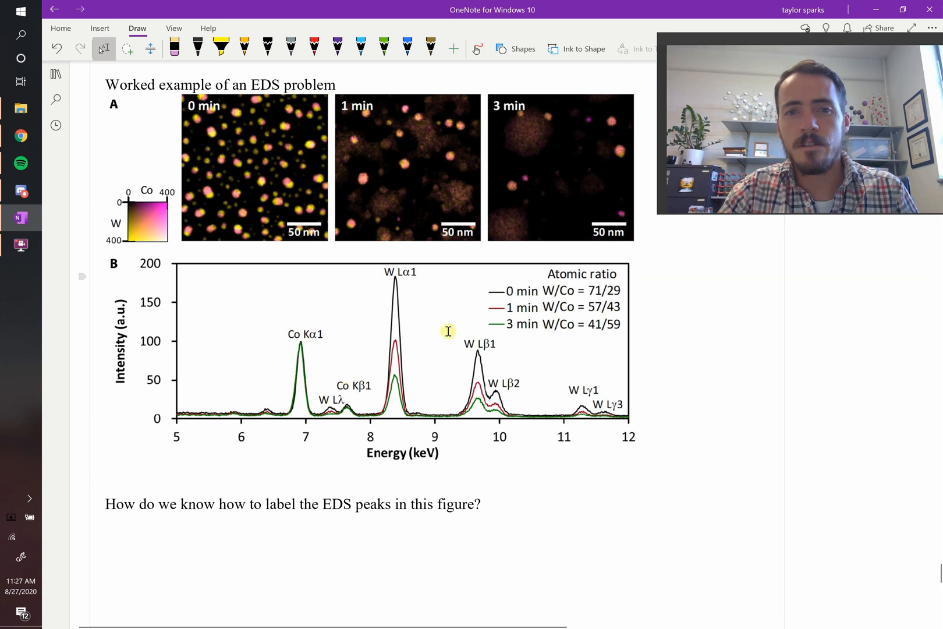